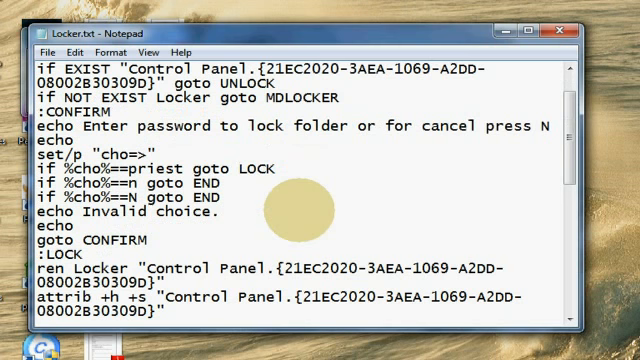
scroll("down", 3)
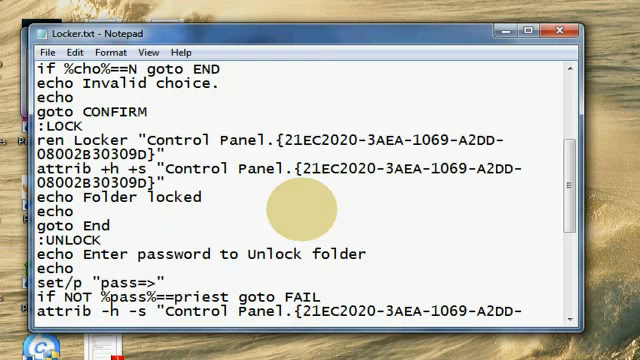
scroll("down", 3)
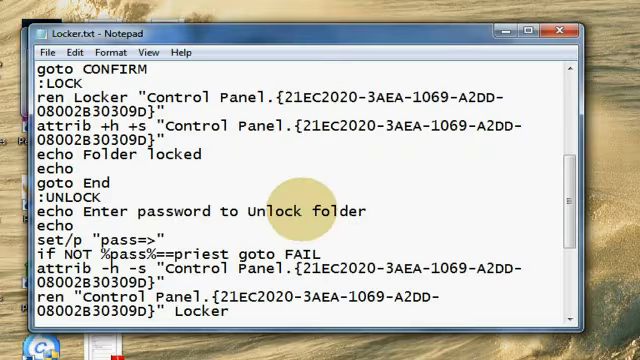
scroll("down", 3)
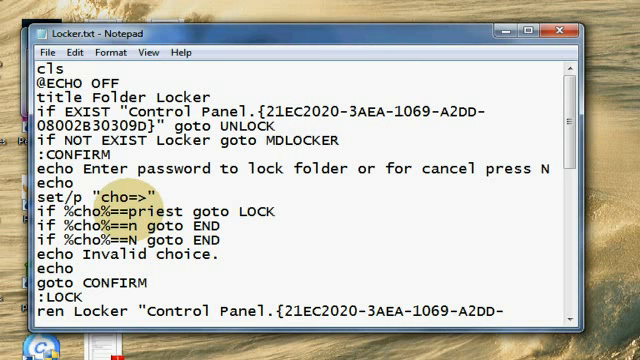
double_click(160, 211)
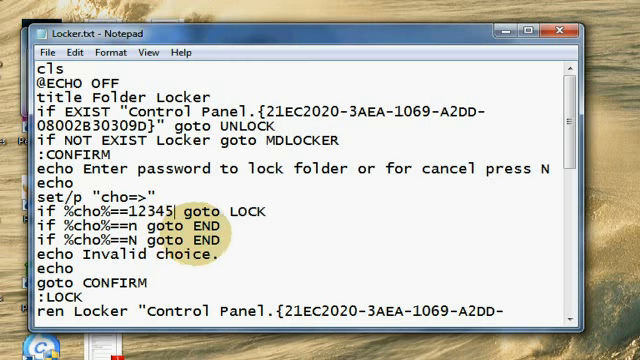
scroll("down", 3)
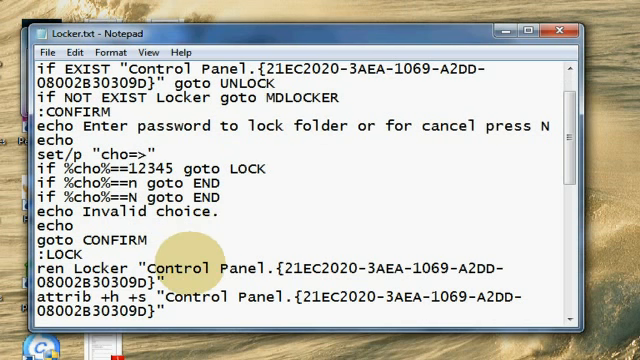
scroll("down", 3)
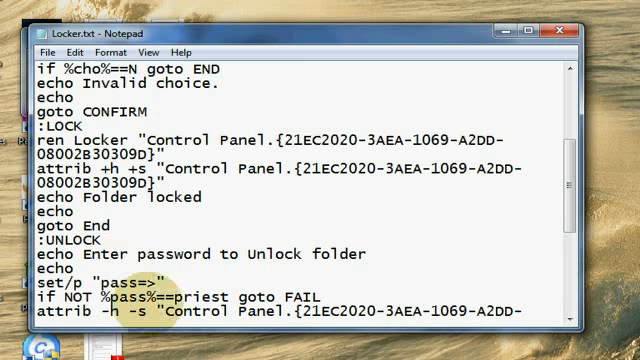
double_click(195, 298)
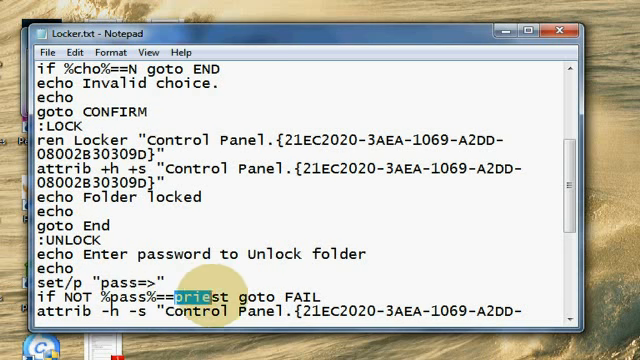
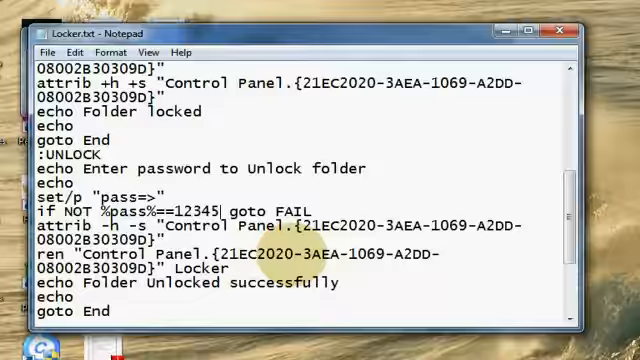
scroll("down", 3)
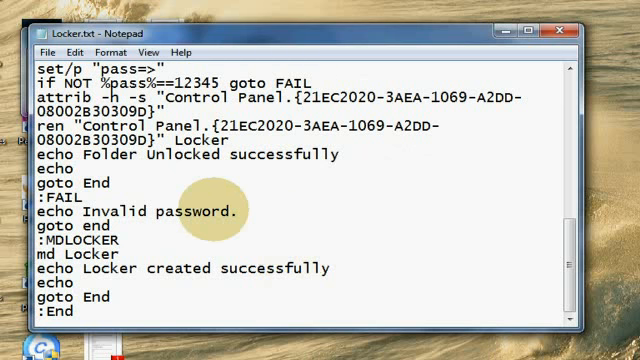
Step: Save the script as Locker.bat (All Files type) on the WASTE (L:) drive
left_click(47, 51)
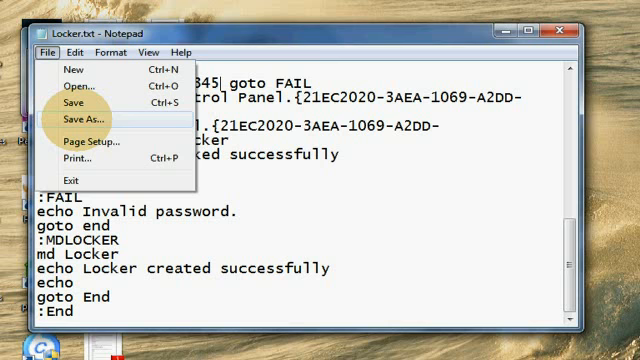
left_click(72, 118)
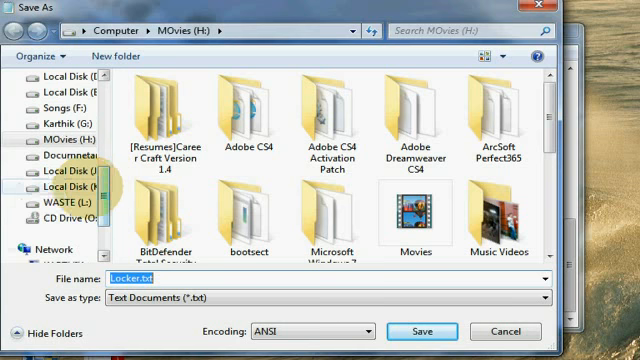
left_click(45, 198)
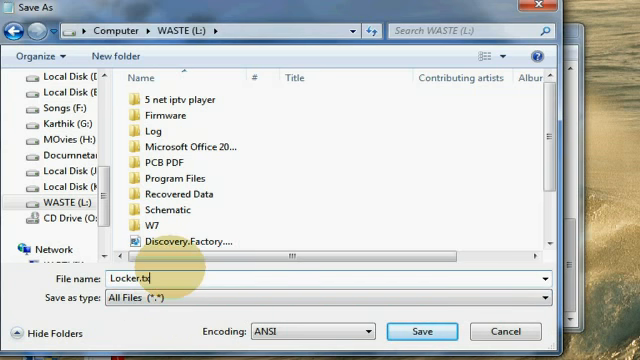
type("bat")
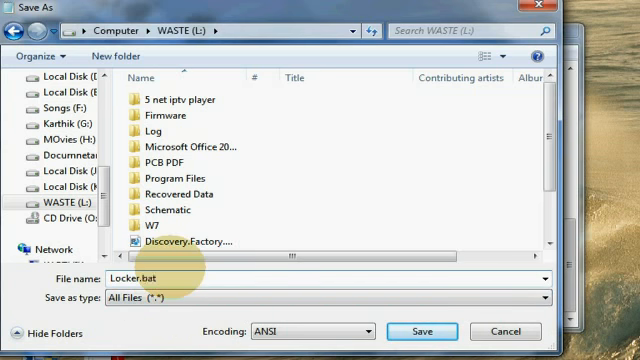
left_click(422, 331)
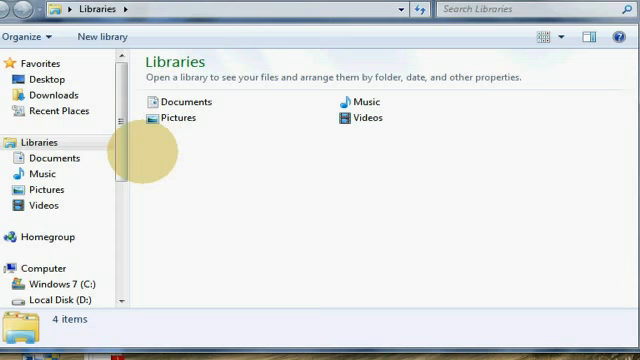
Step: Browse to the WASTE (L:) drive in Explorer, where Locker.bat is listed
scroll("down", 3)
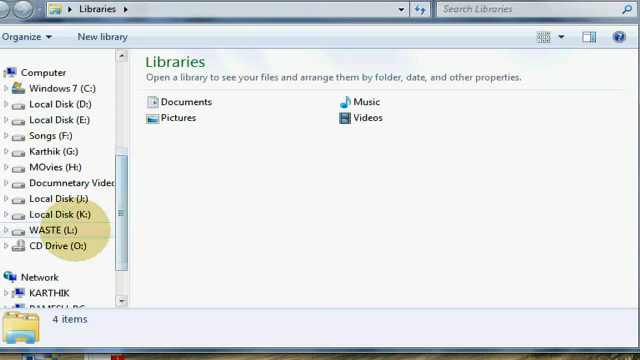
double_click(48, 231)
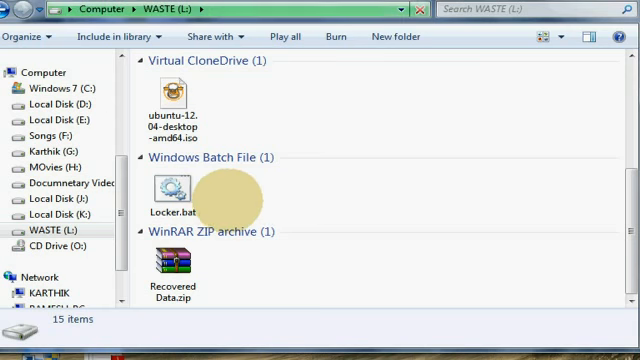
mouse_move(167, 190)
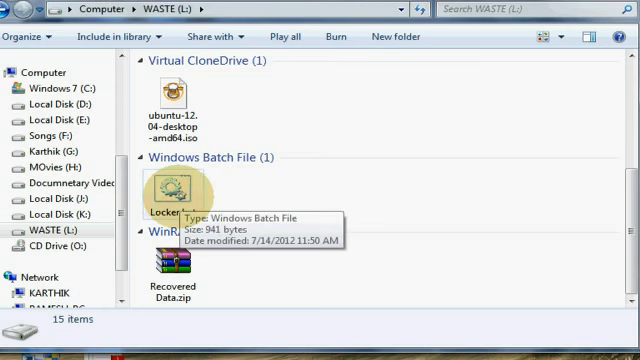
Step: Run Locker.bat to create the Locker folder and move the W7 folder into it
left_click(164, 195)
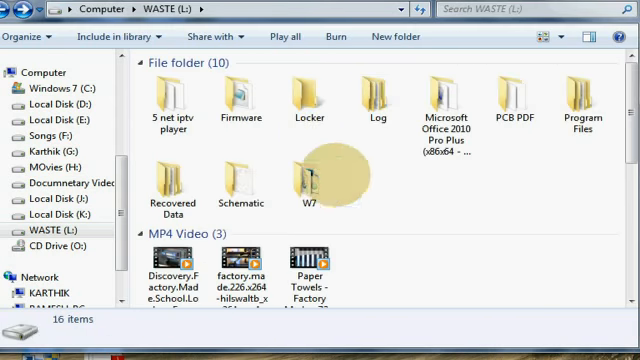
left_click(307, 185)
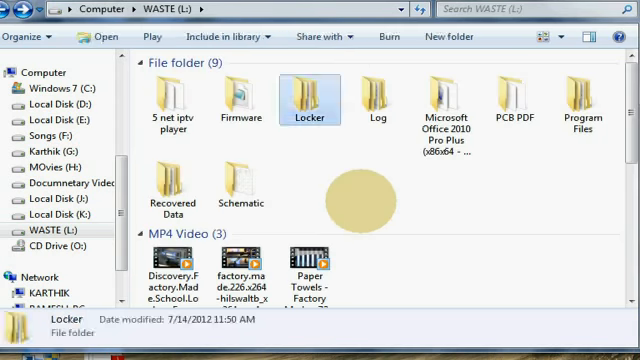
scroll("down", 3)
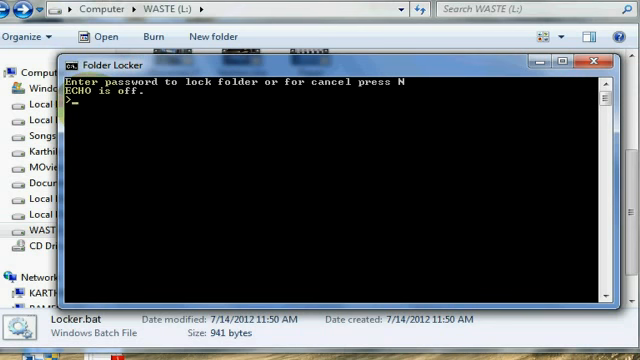
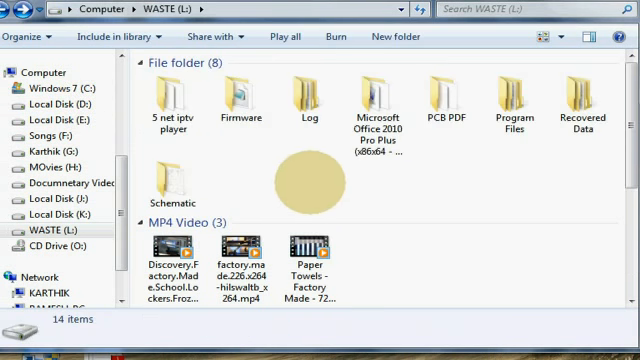
scroll("down", 3)
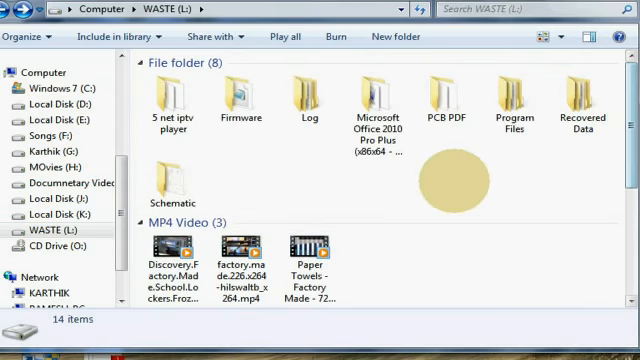
scroll("down", 3)
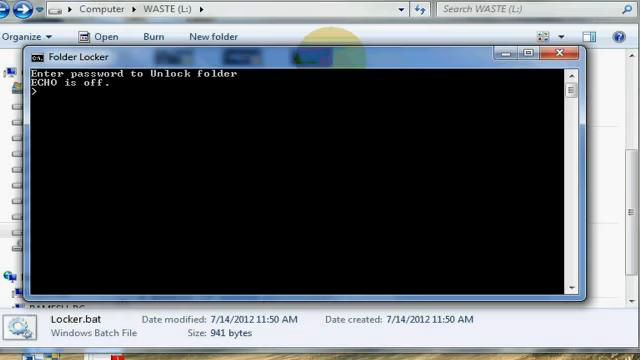
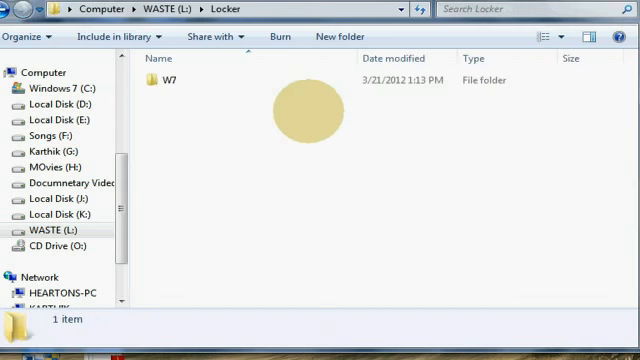
double_click(181, 79)
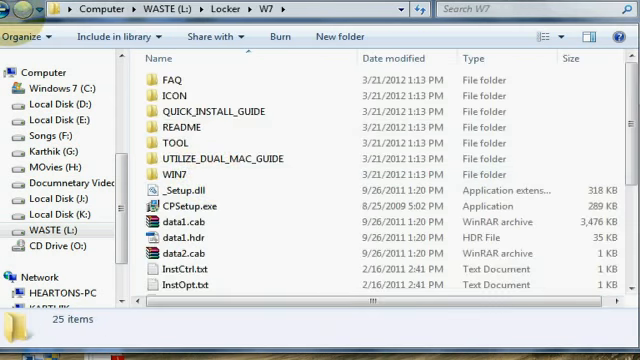